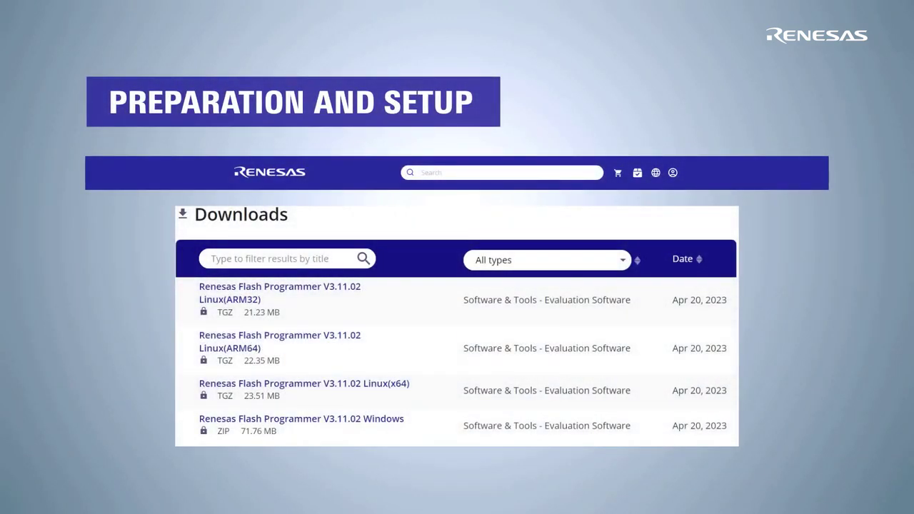
# - Search the site for 'Renesas Flash Program', then open the rfp-cli.md manual from the extracted docs folder
pyautogui.write('Renesas Flash Programmer')
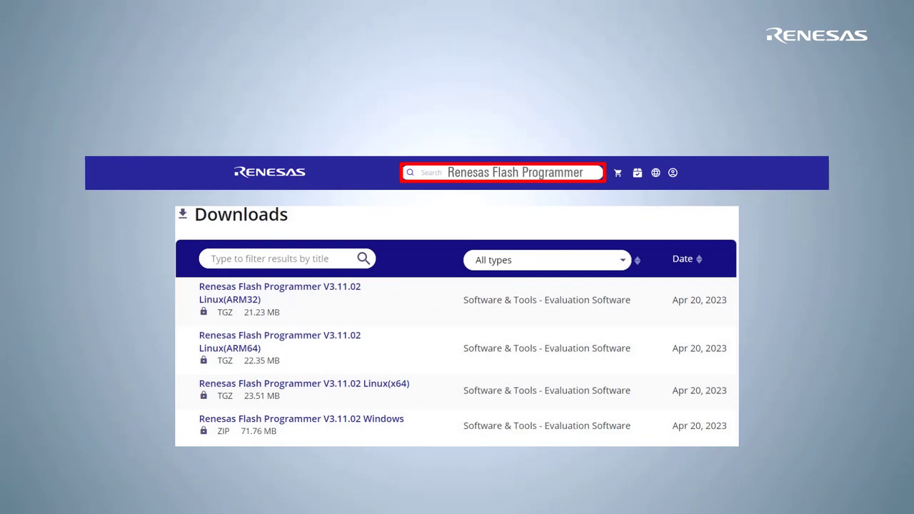
pyautogui.click(303, 383)
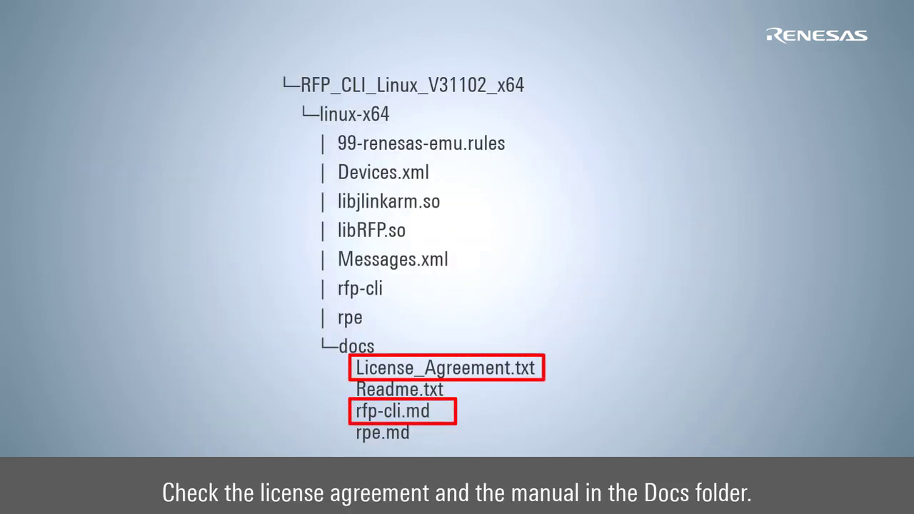
pyautogui.doubleClick(392, 412)
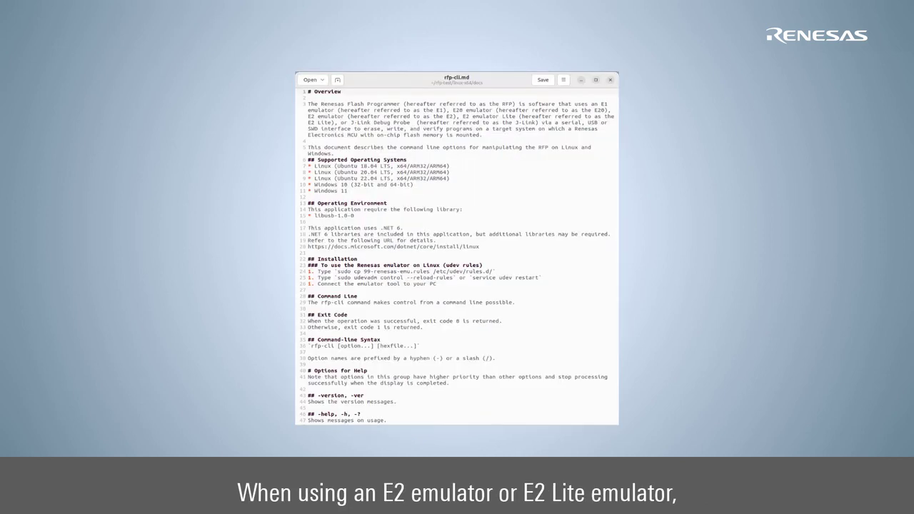